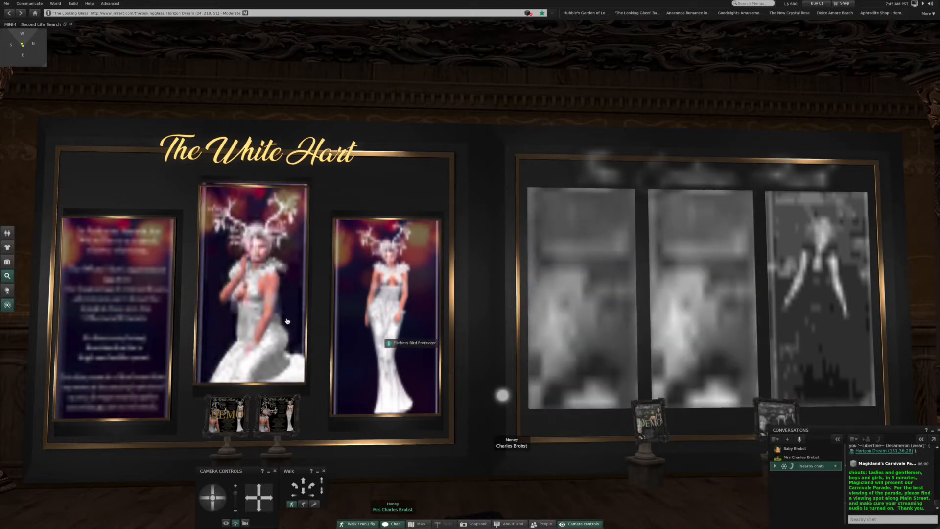
mouse_move(369, 330)
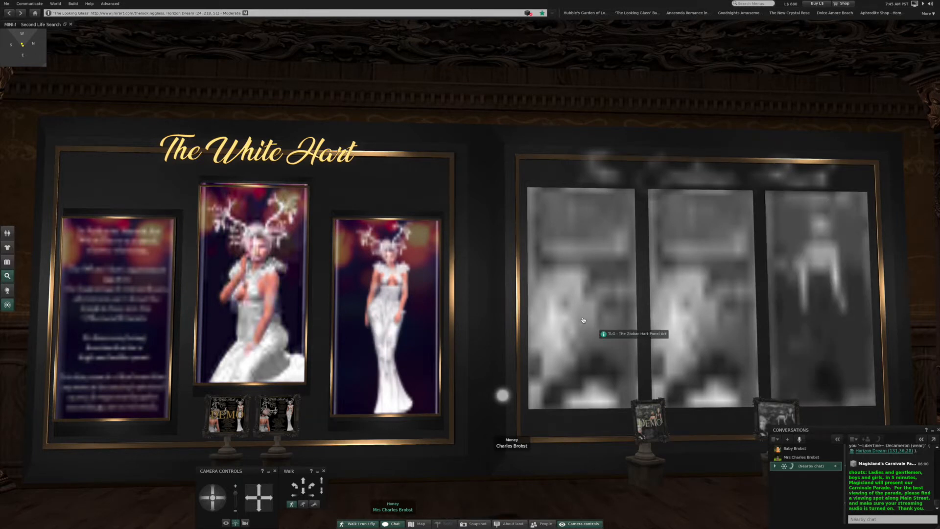
mouse_move(852, 320)
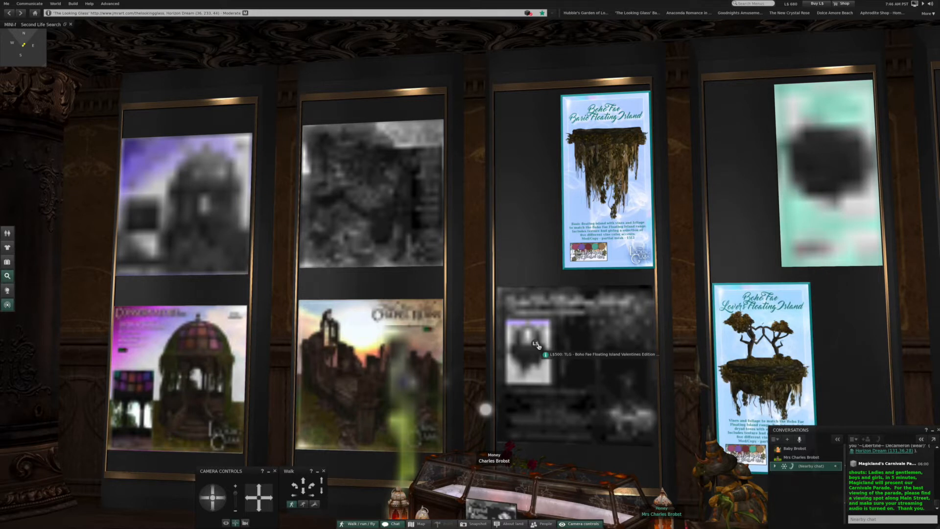
mouse_move(560, 347)
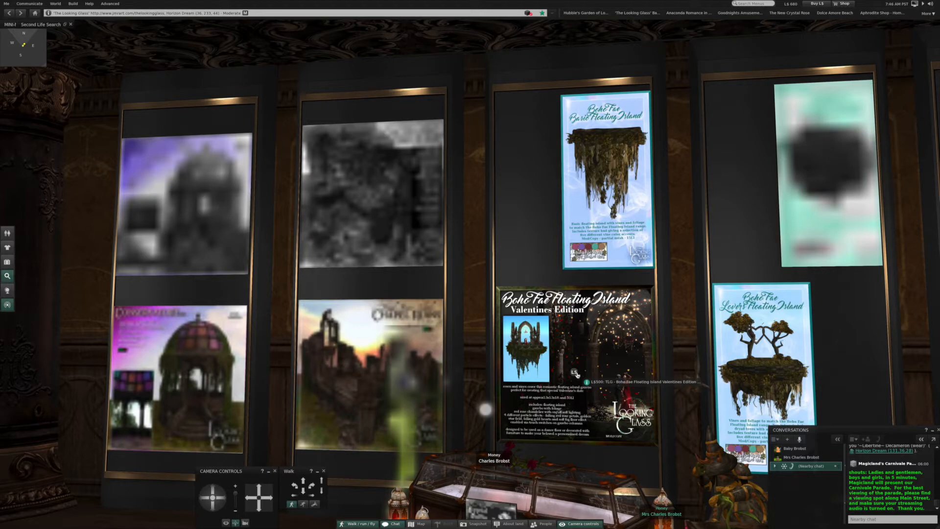
mouse_move(290, 378)
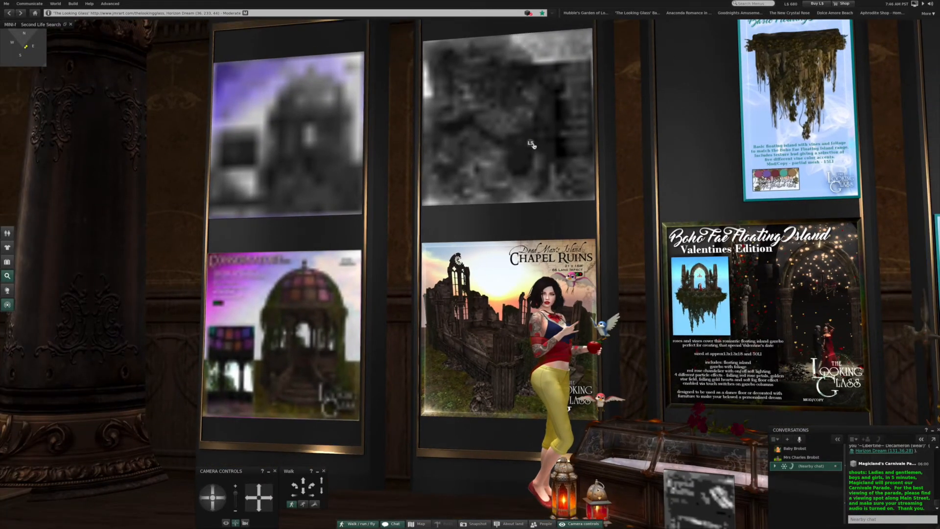
mouse_move(460, 120)
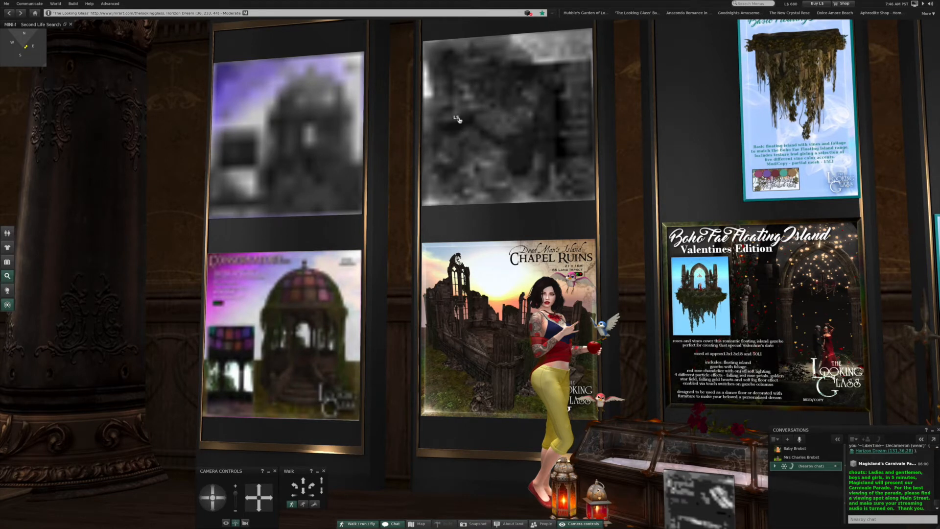
mouse_move(286, 128)
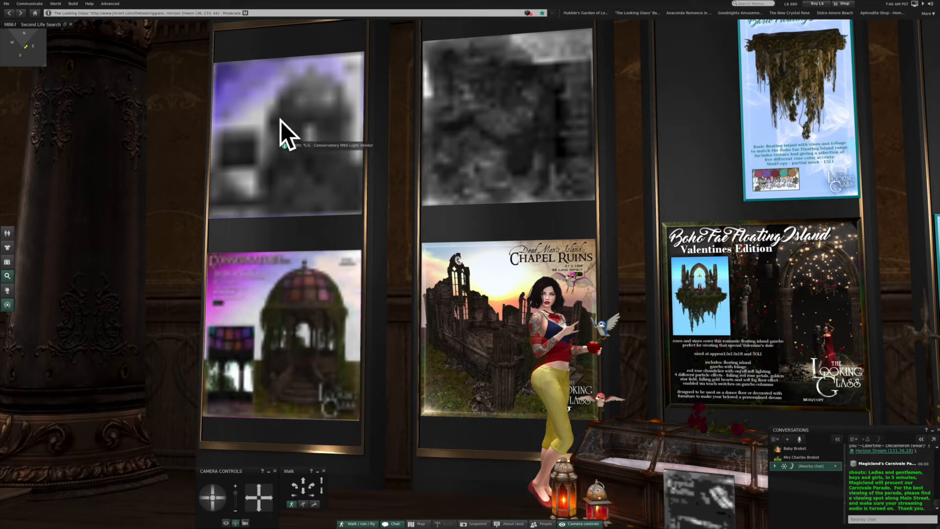
mouse_move(277, 325)
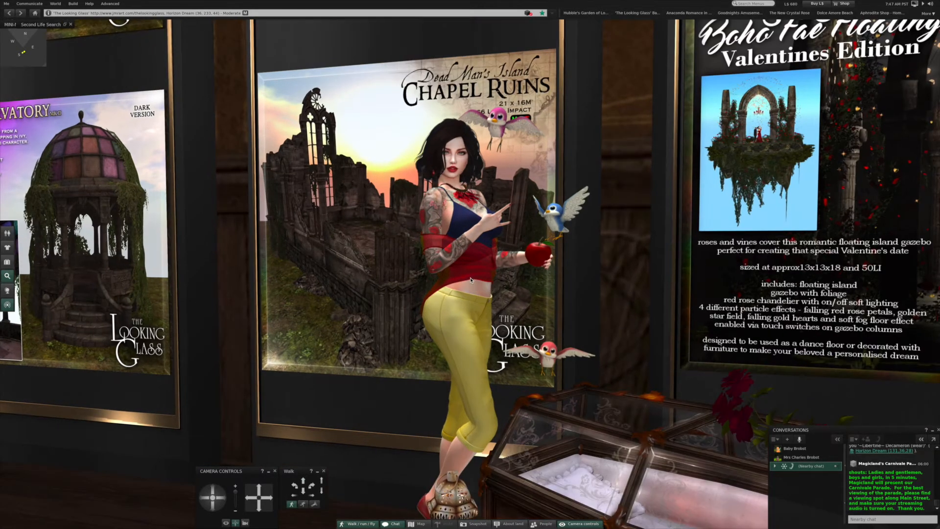
Move to the sheer-draped Boho Fae Harp Stool amid the columned hall
right_click(470, 282)
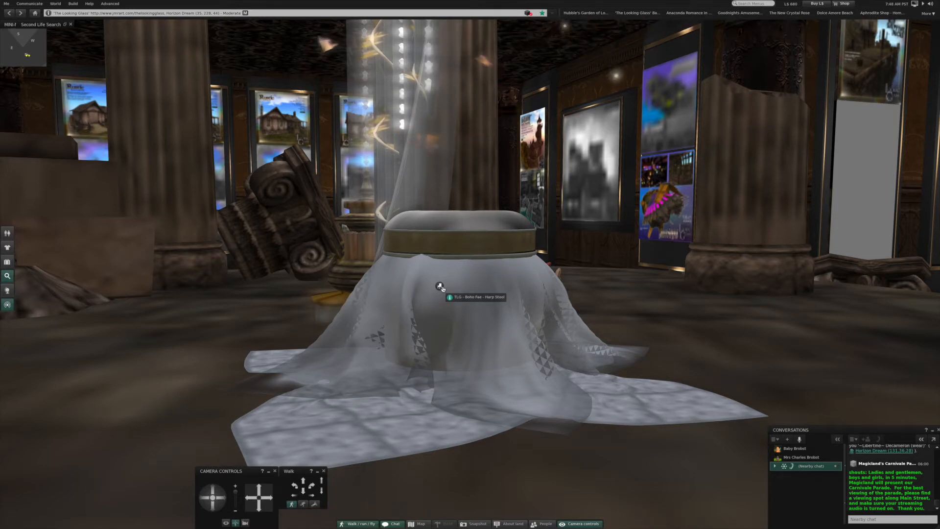
click(440, 288)
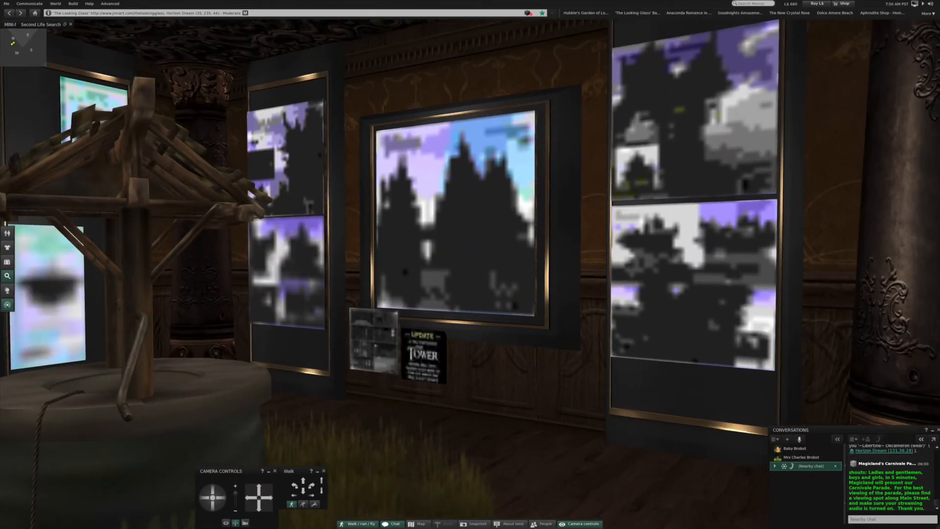
mouse_move(441, 246)
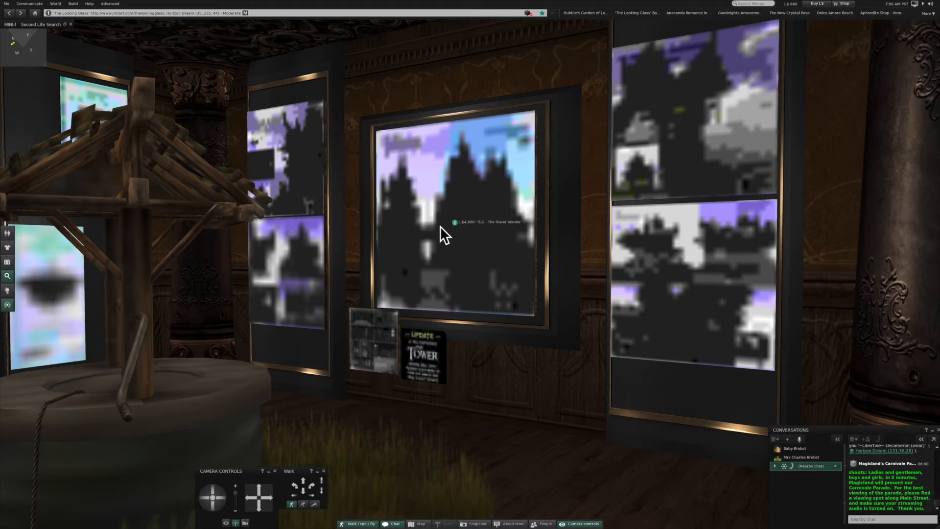
mouse_move(441, 228)
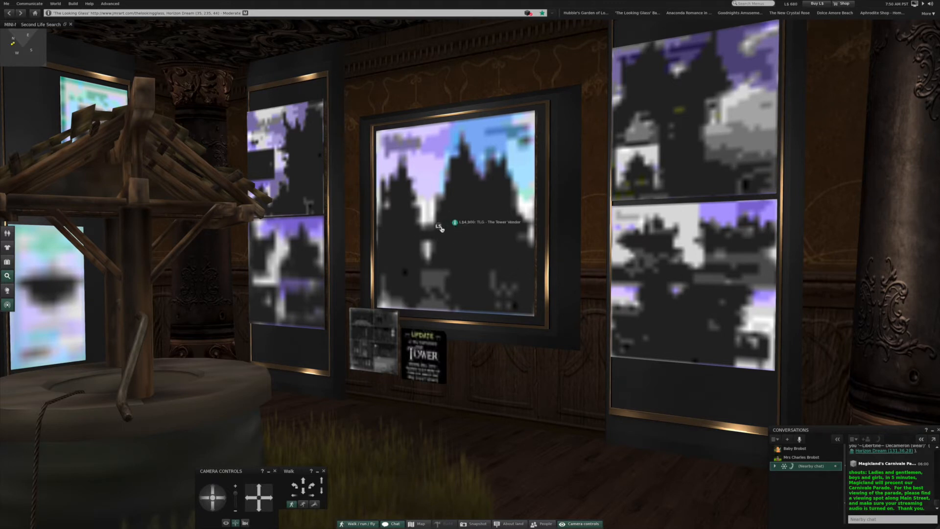
mouse_move(296, 170)
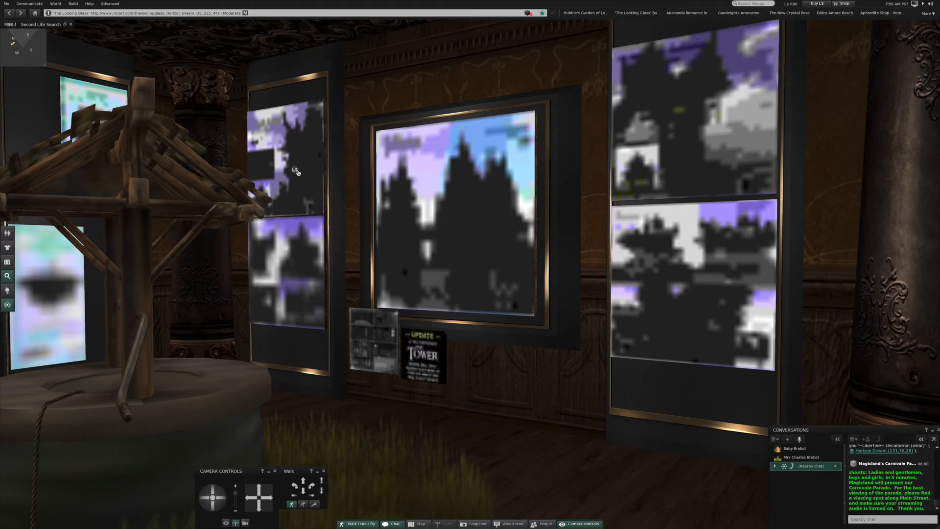
mouse_move(297, 170)
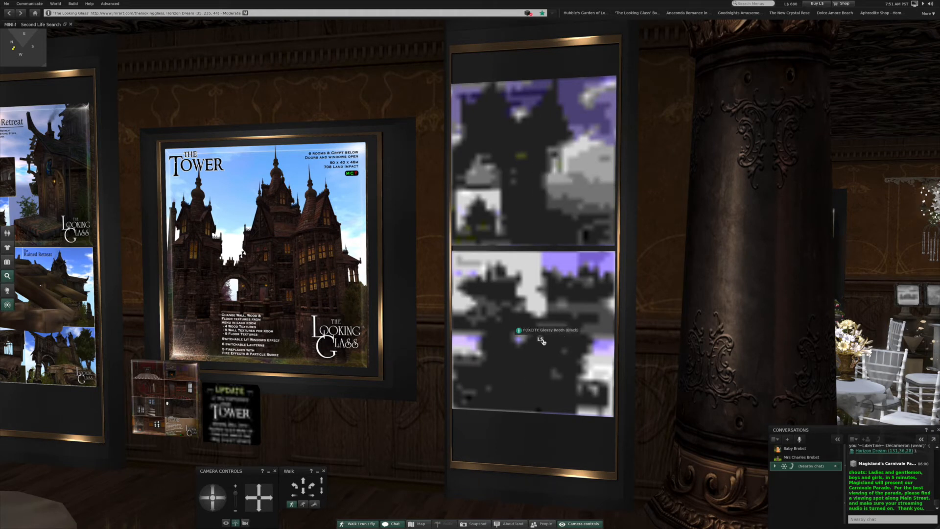
mouse_move(525, 344)
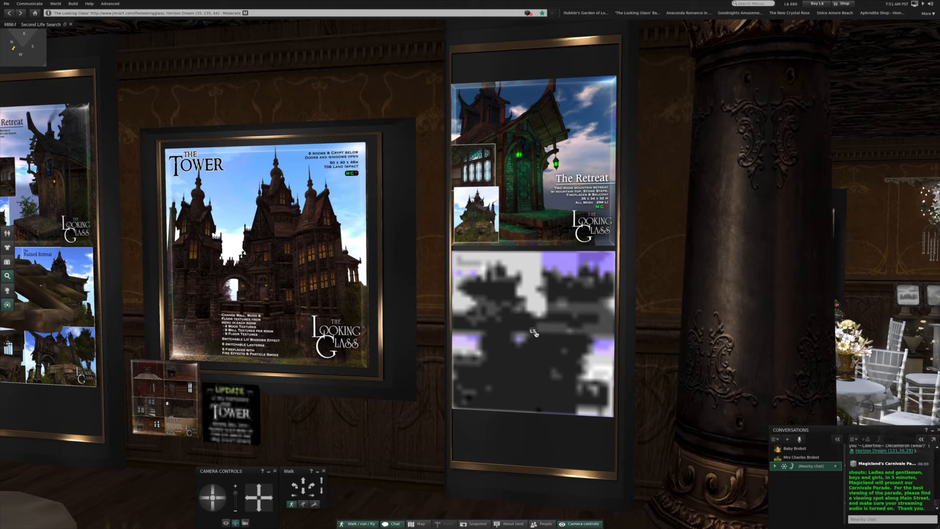
mouse_move(534, 329)
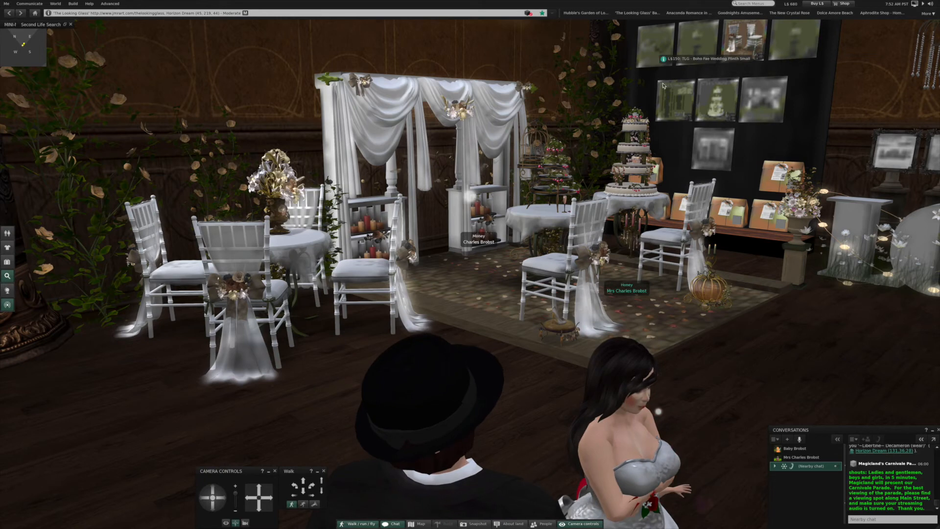
mouse_move(705, 143)
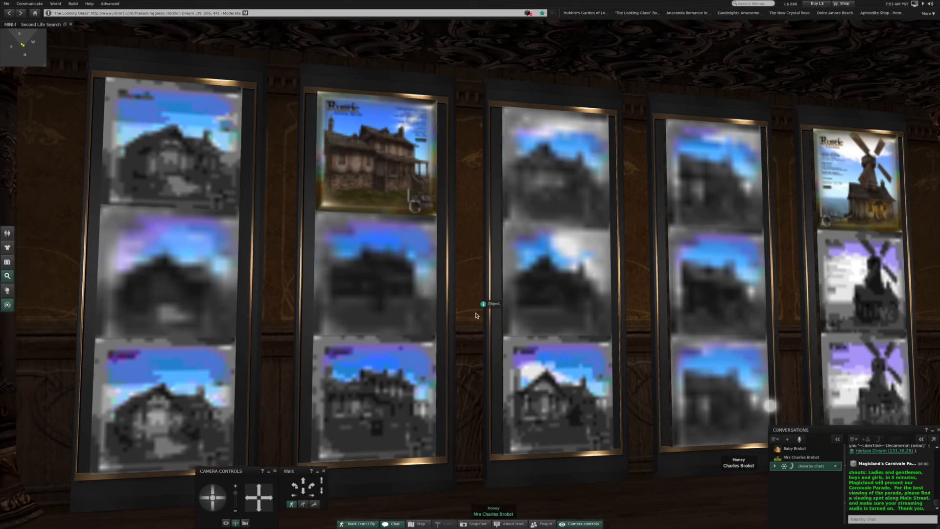
mouse_move(839, 258)
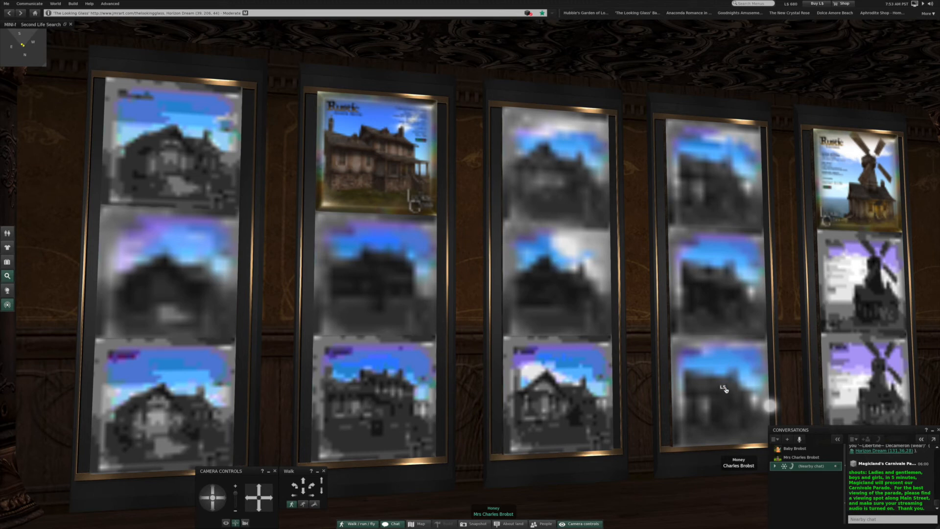
mouse_move(195, 320)
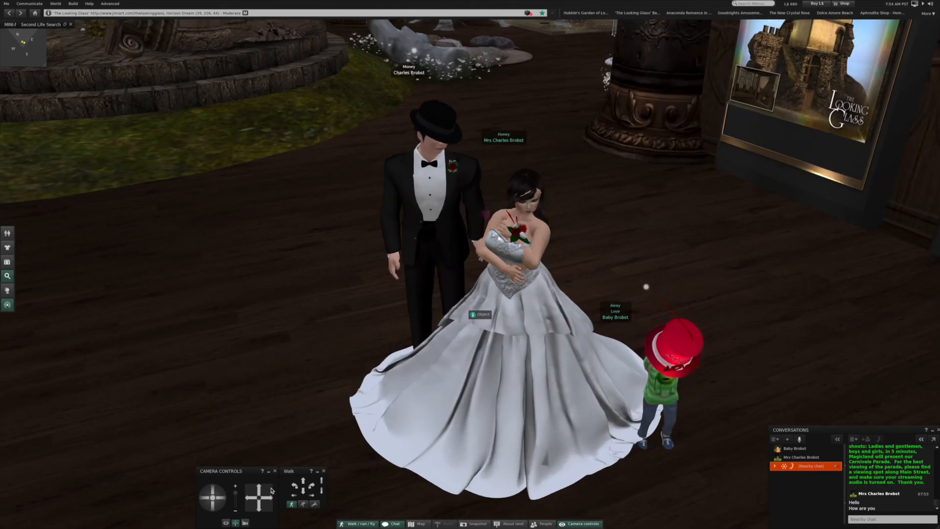
Frame the groom in top hat, bride in white and child in red hat with the camera orbit control
click(213, 503)
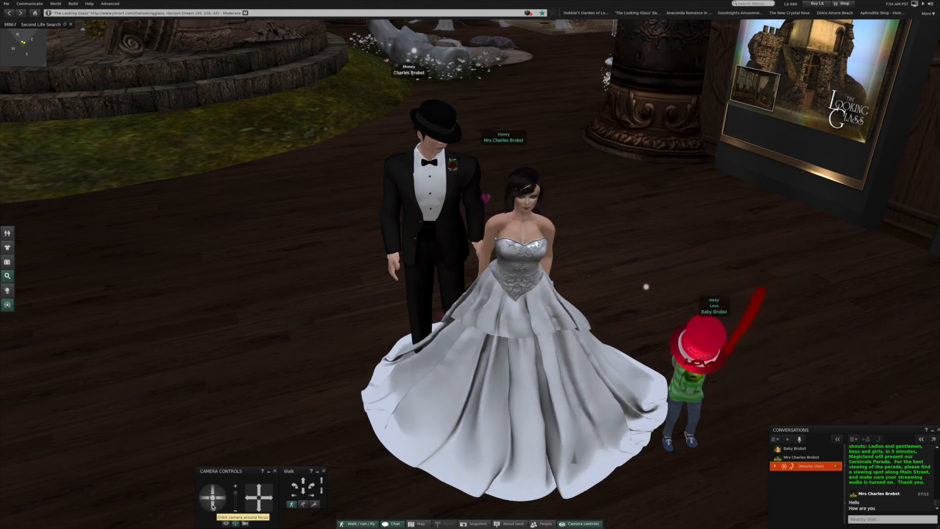